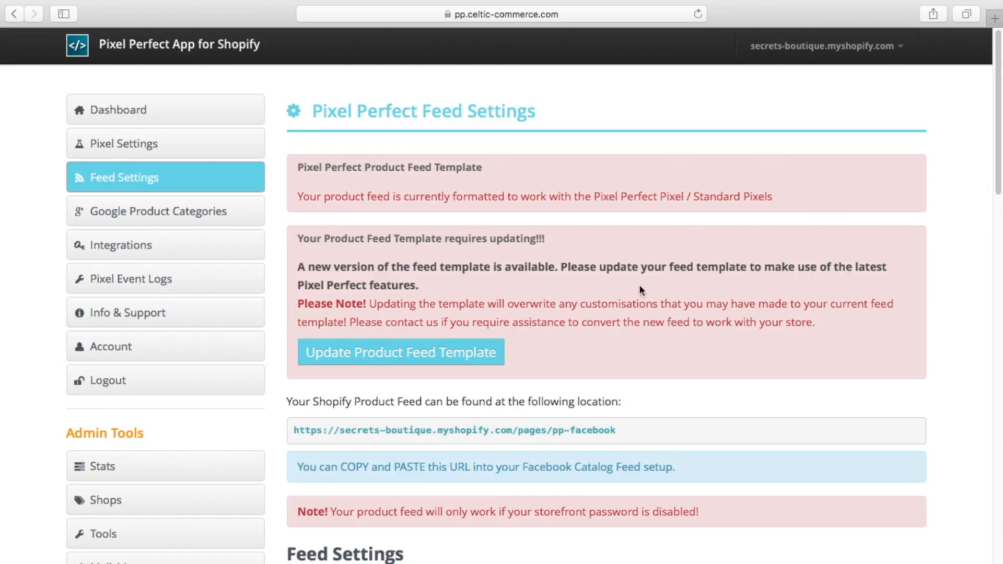
mouse_move(520, 293)
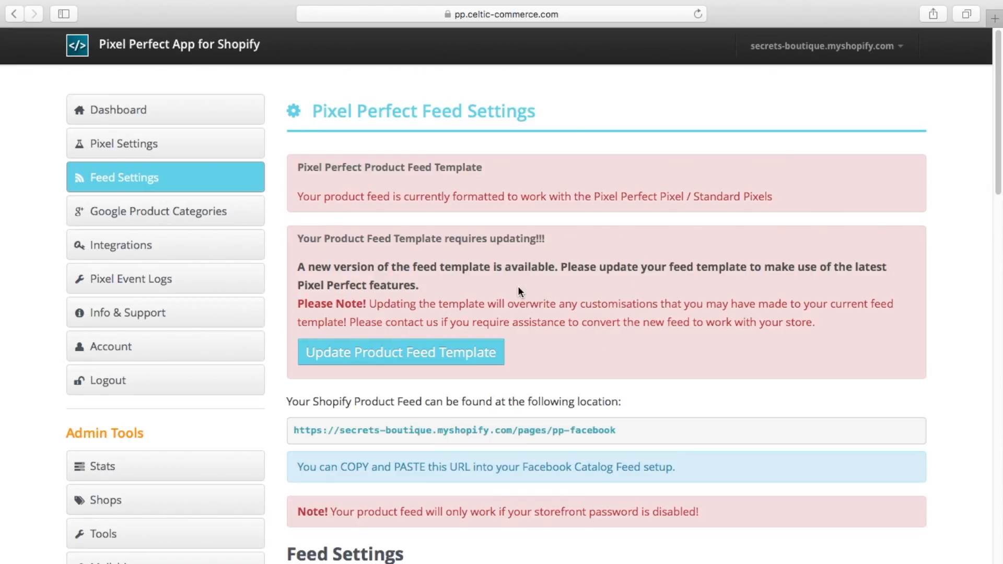
mouse_move(352, 359)
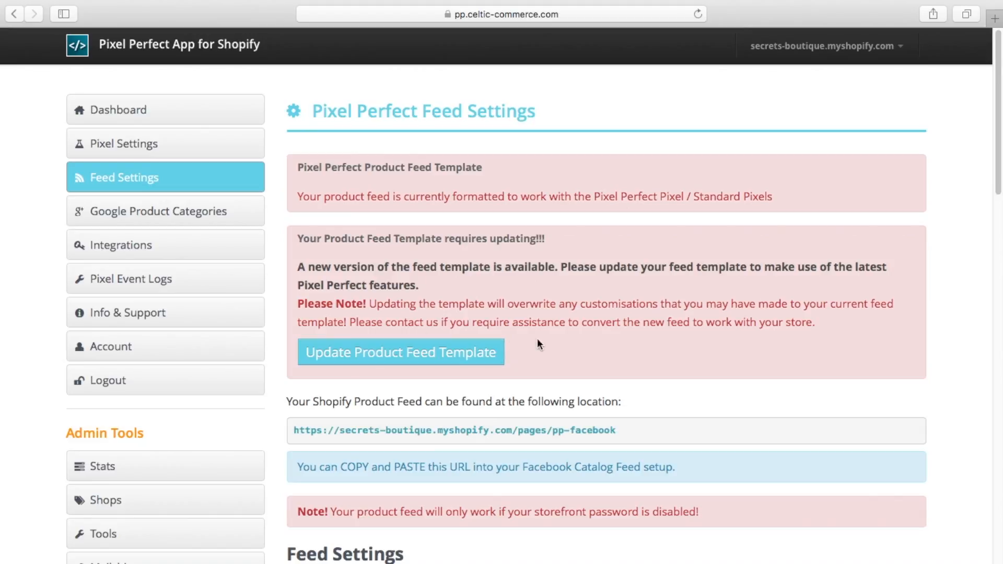
mouse_move(582, 351)
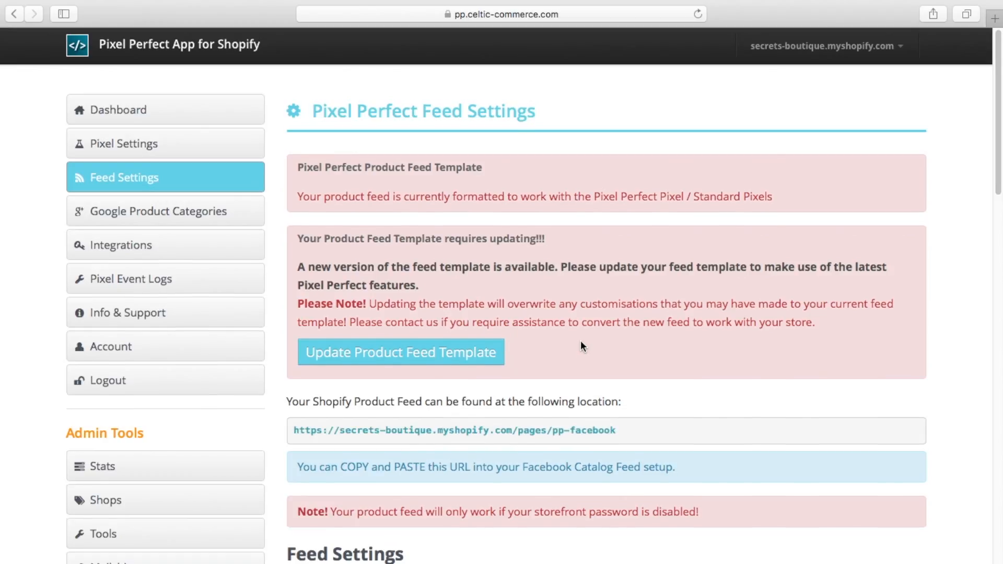
Scroll down through the Feed Settings page to reach the hosted-images URL field
scroll(down, 3)
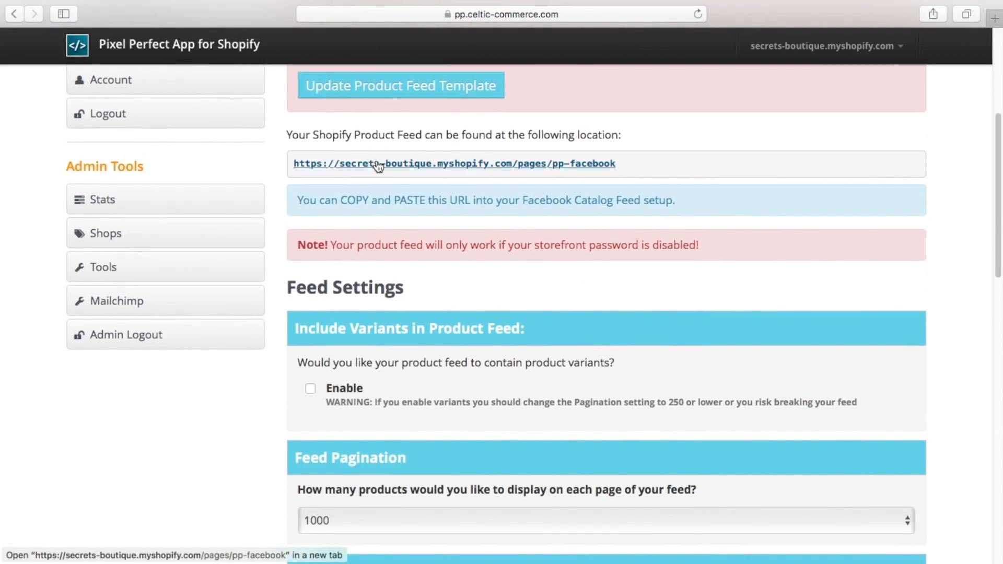
mouse_move(491, 163)
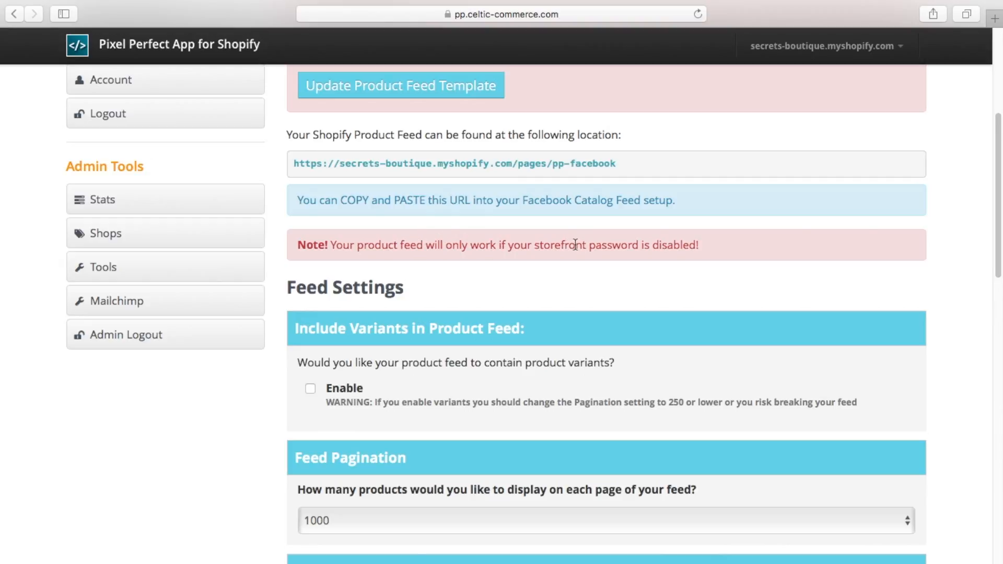
scroll(down, 3)
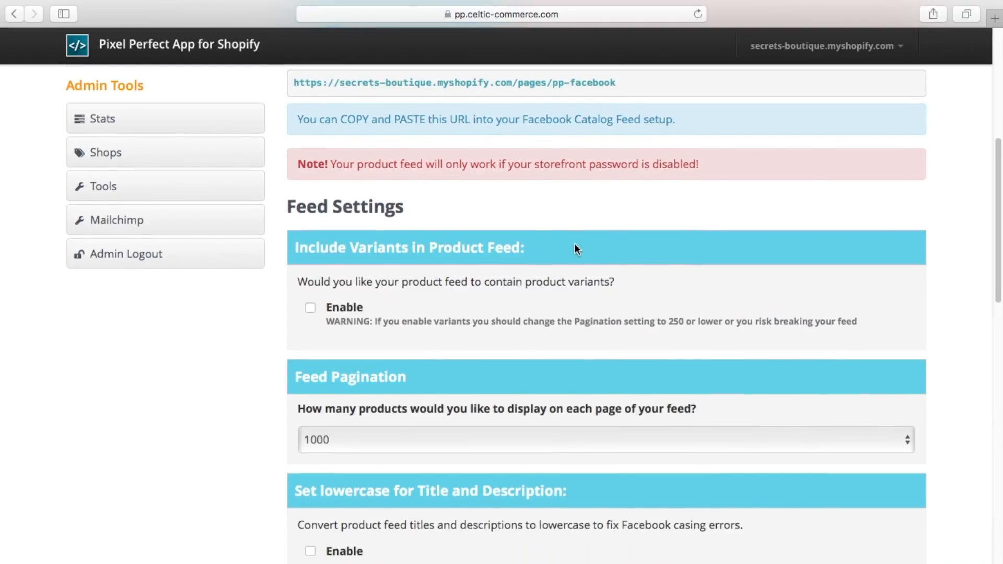
scroll(down, 3)
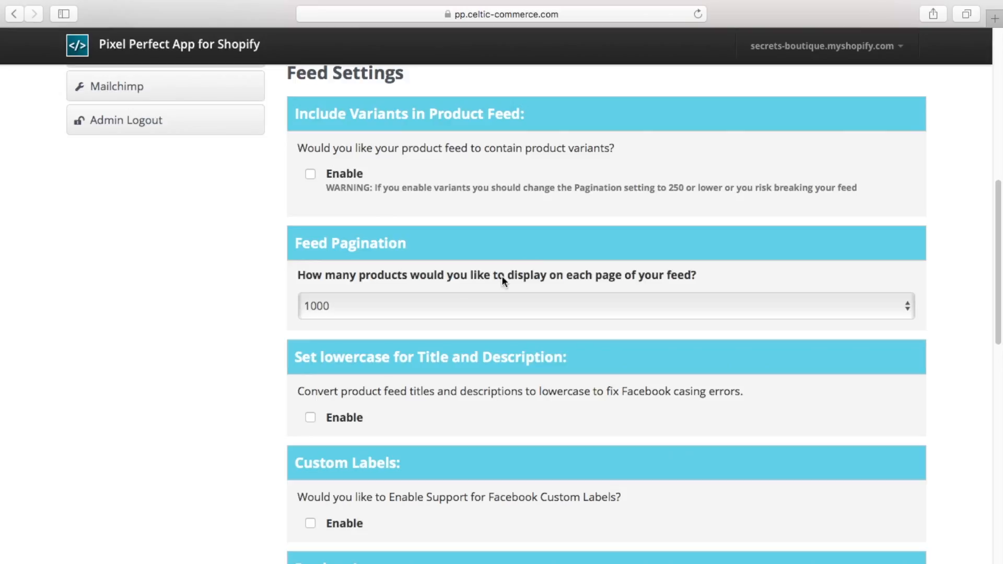
mouse_move(515, 279)
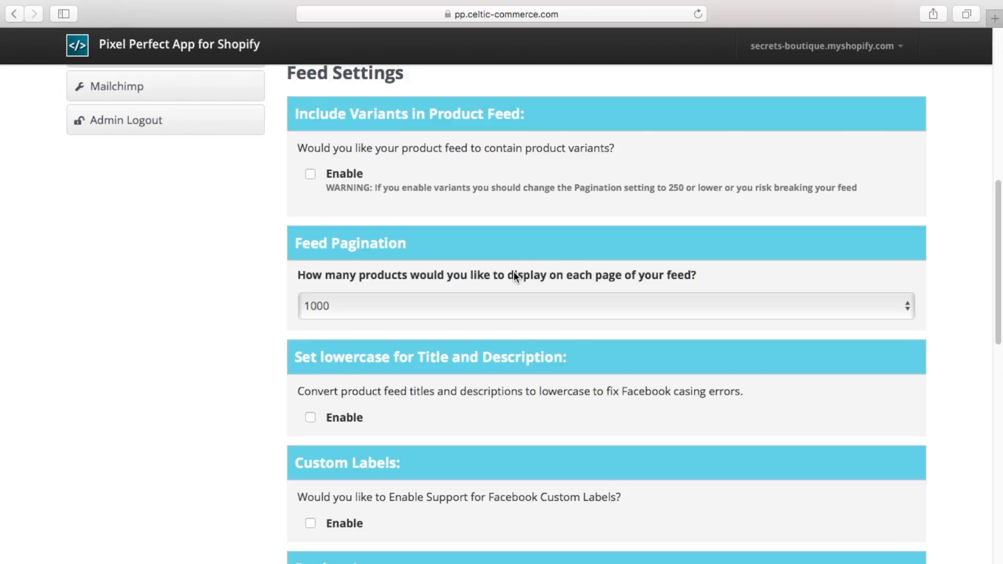
scroll(down, 3)
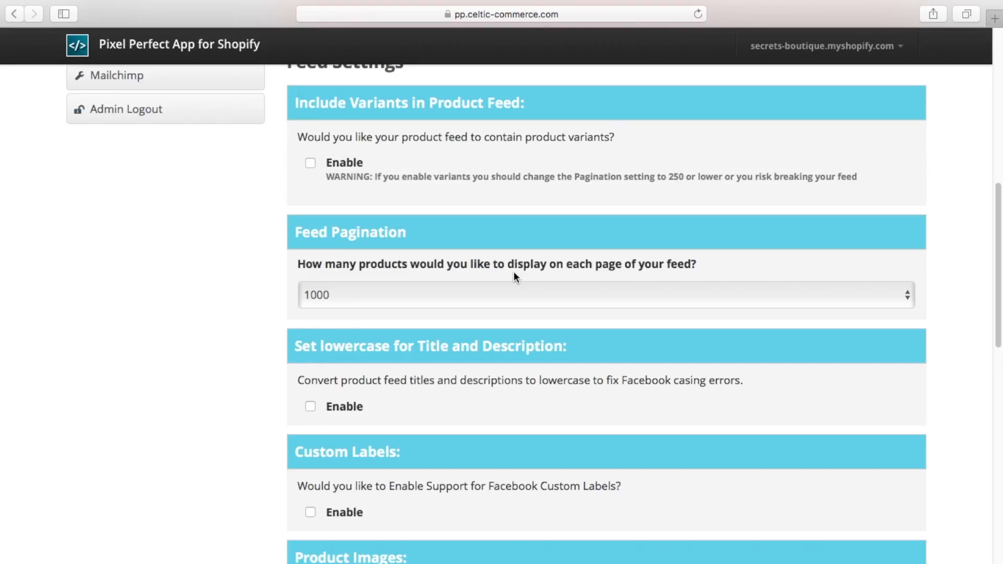
scroll(down, 3)
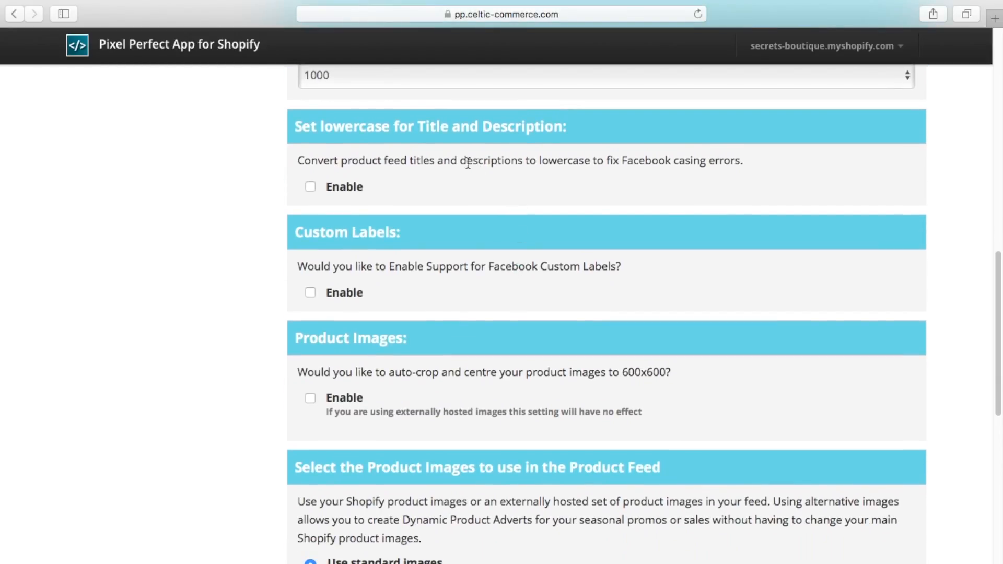
mouse_move(479, 177)
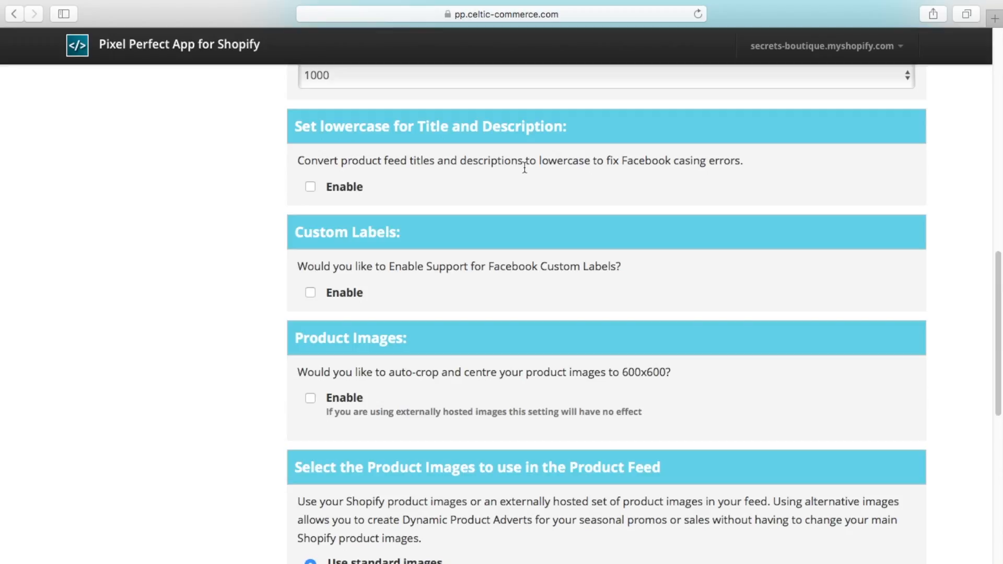
scroll(down, 3)
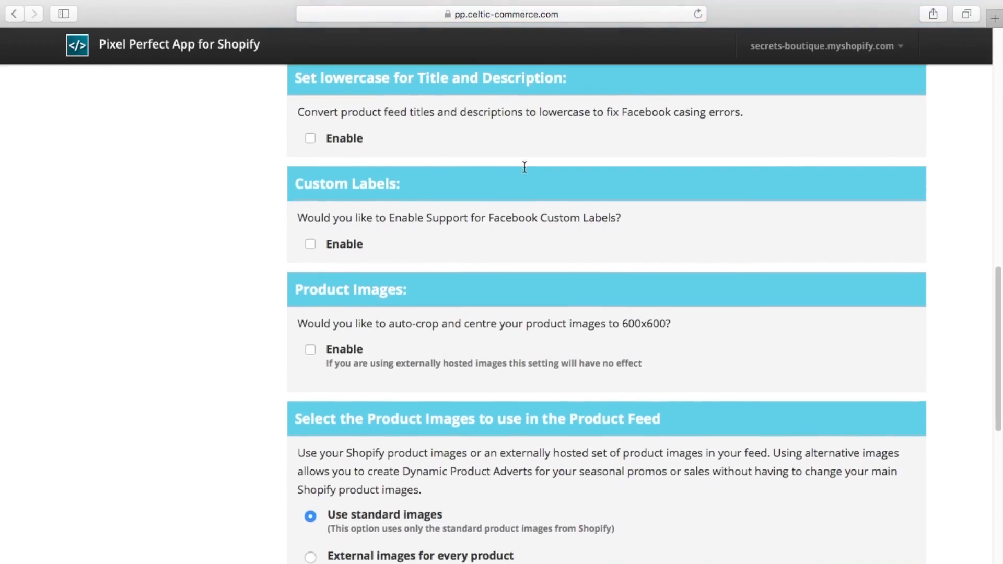
scroll(down, 3)
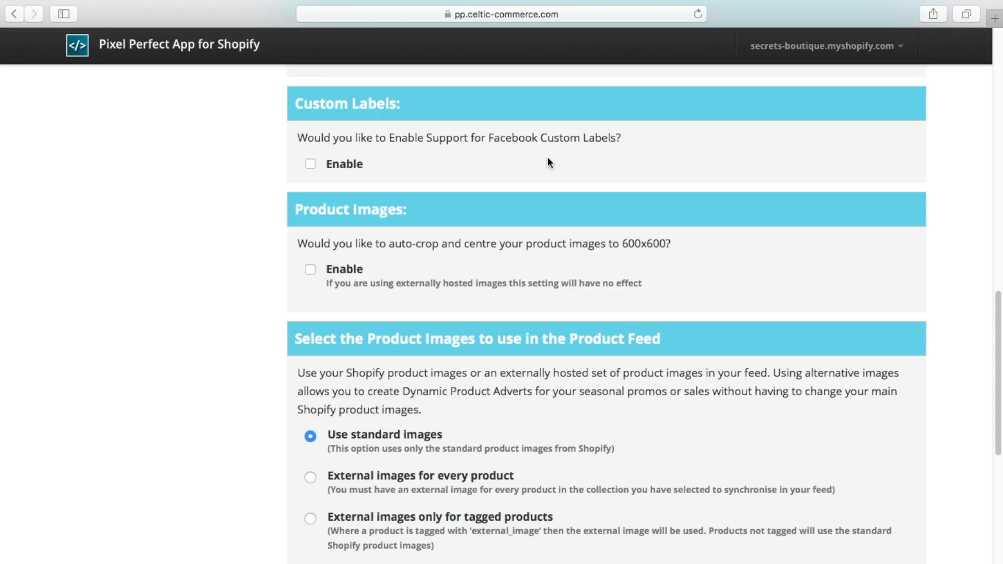
mouse_move(512, 264)
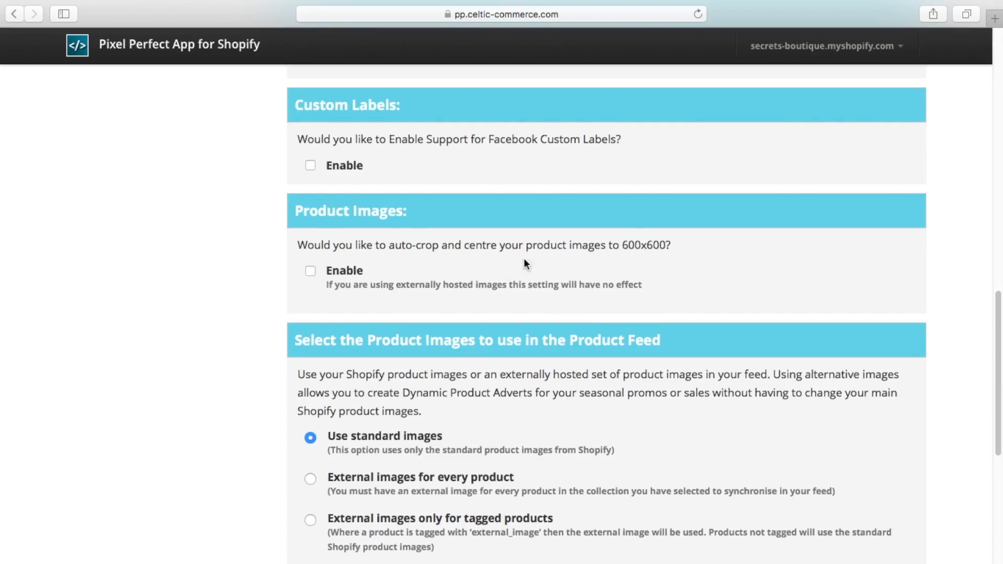
mouse_move(512, 266)
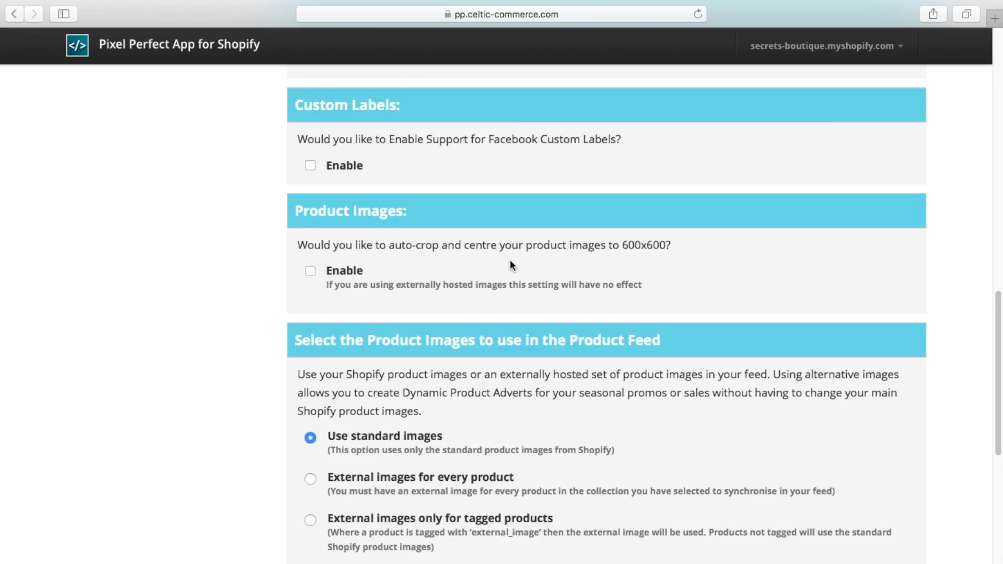
scroll(down, 3)
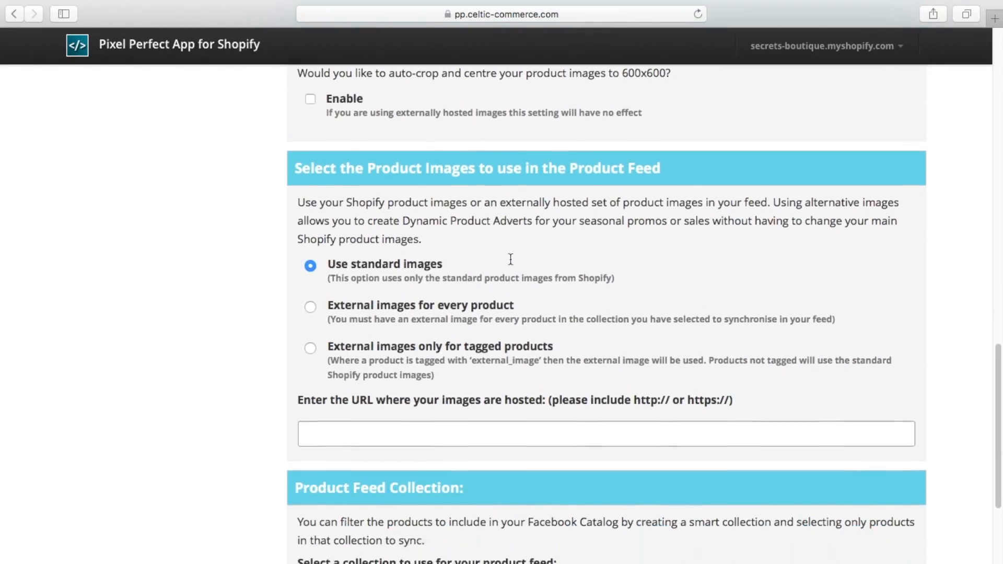
scroll(down, 3)
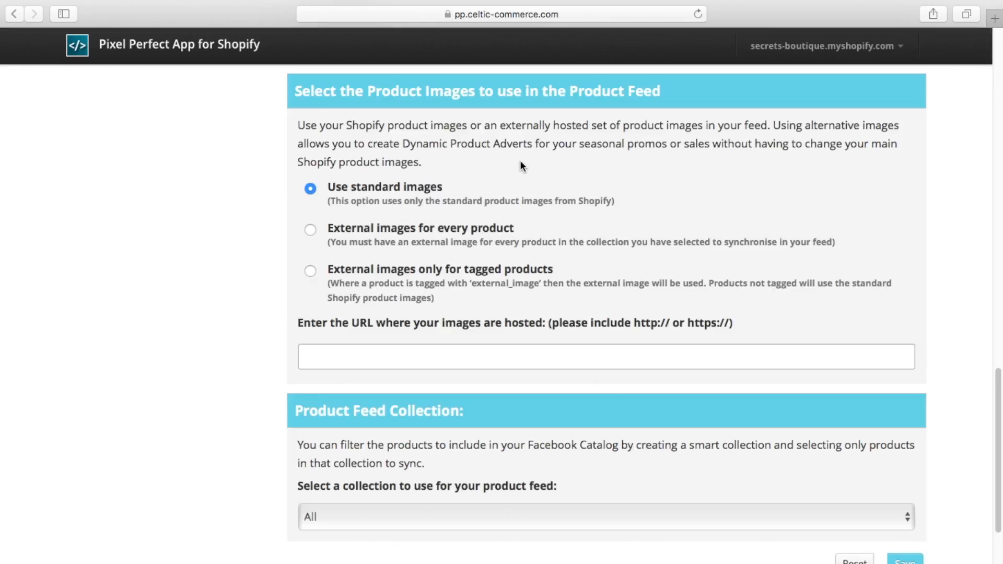
mouse_move(440, 195)
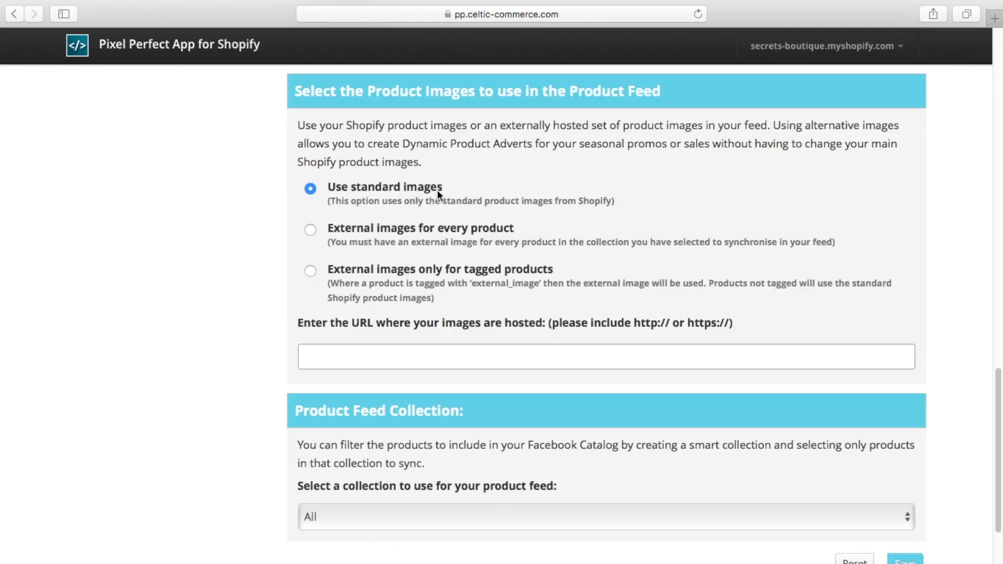
mouse_move(472, 179)
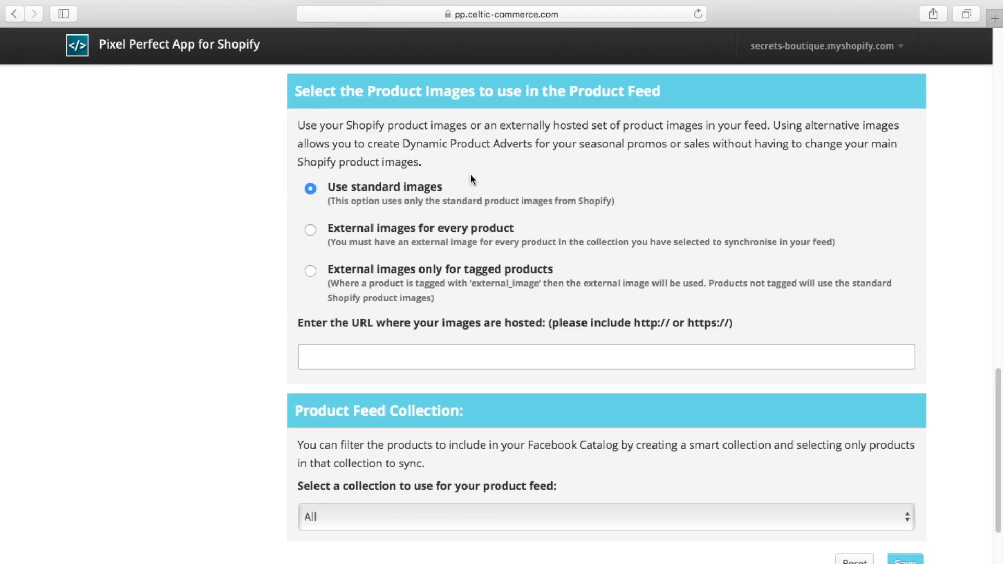
mouse_move(432, 238)
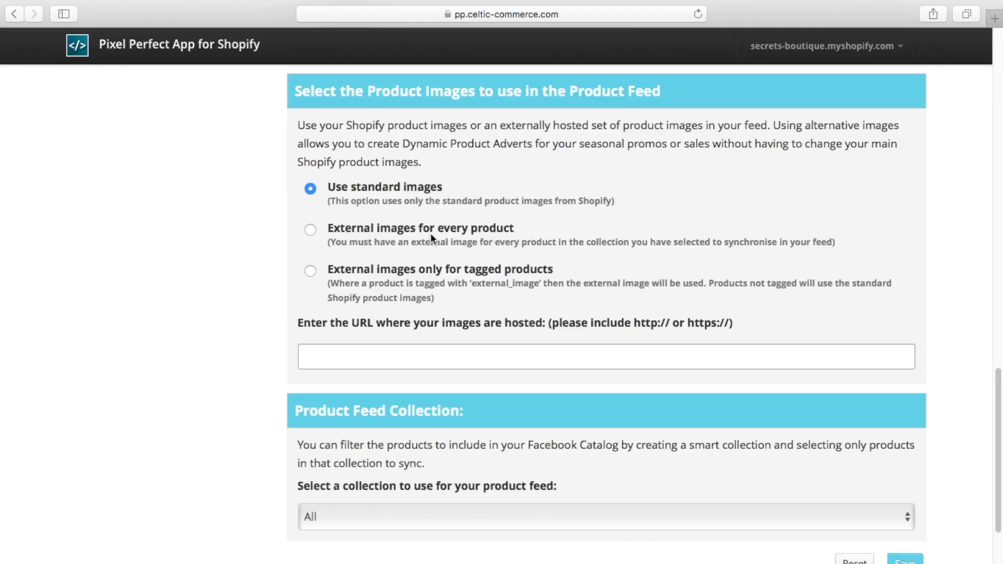
mouse_move(474, 235)
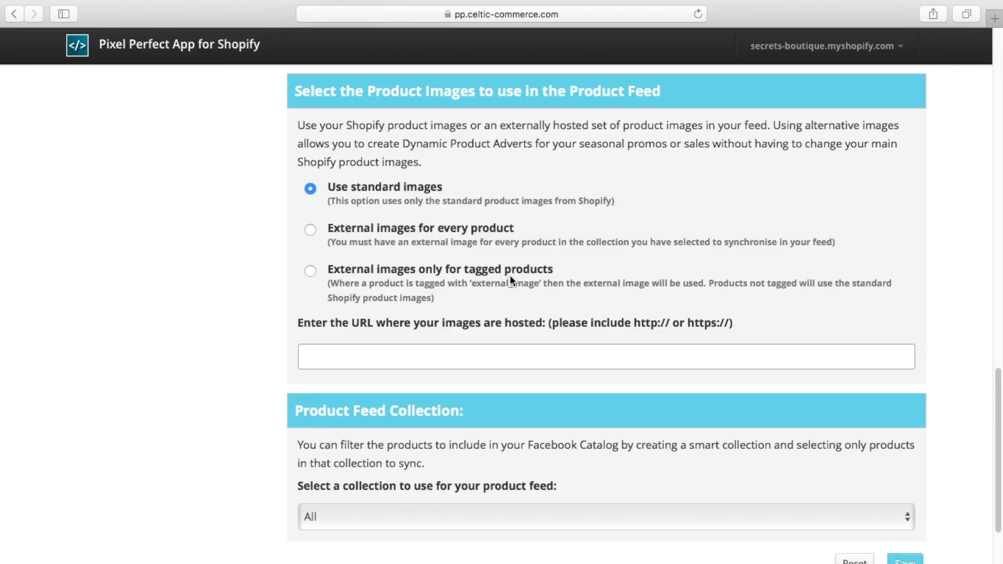
mouse_move(503, 280)
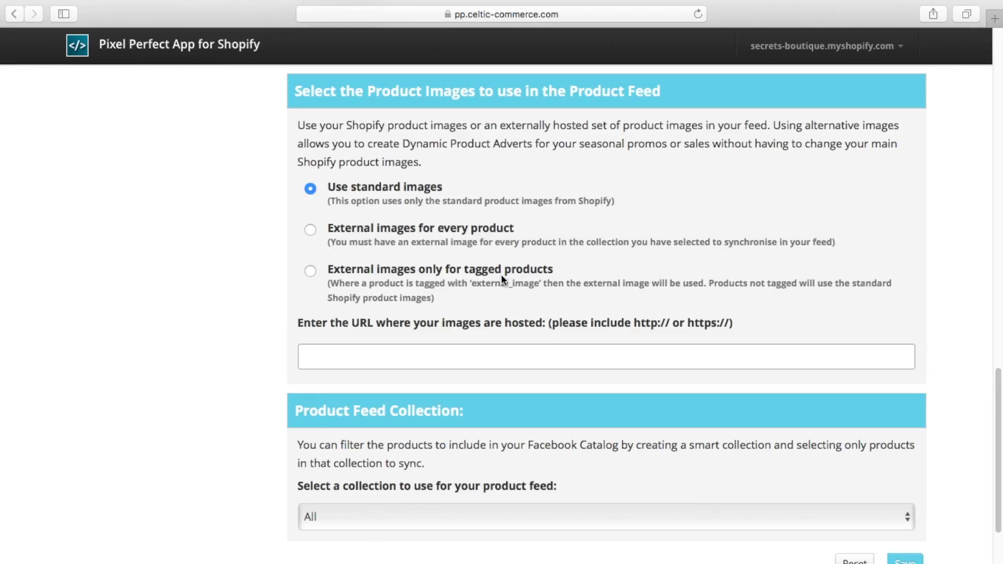
mouse_move(578, 275)
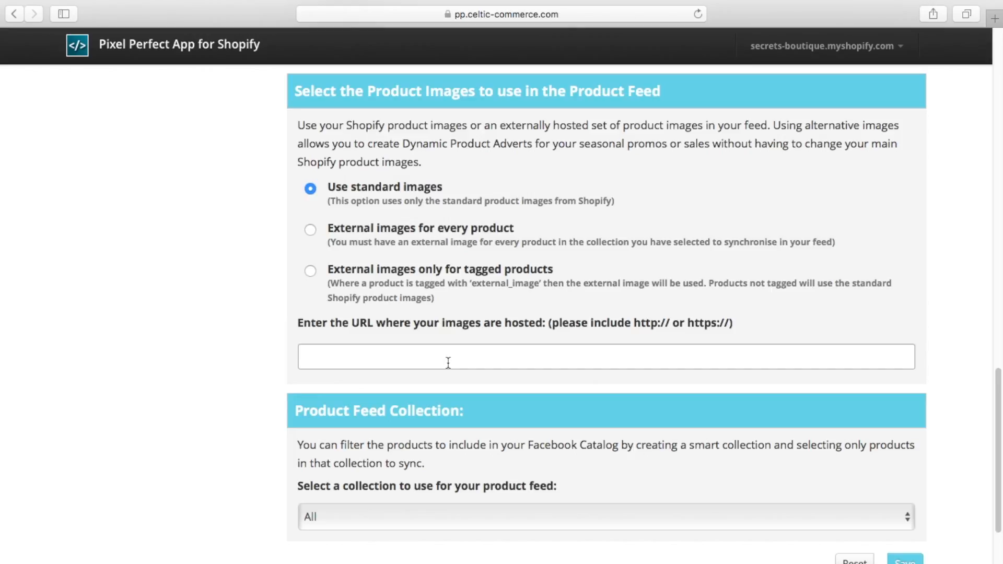
click(448, 356)
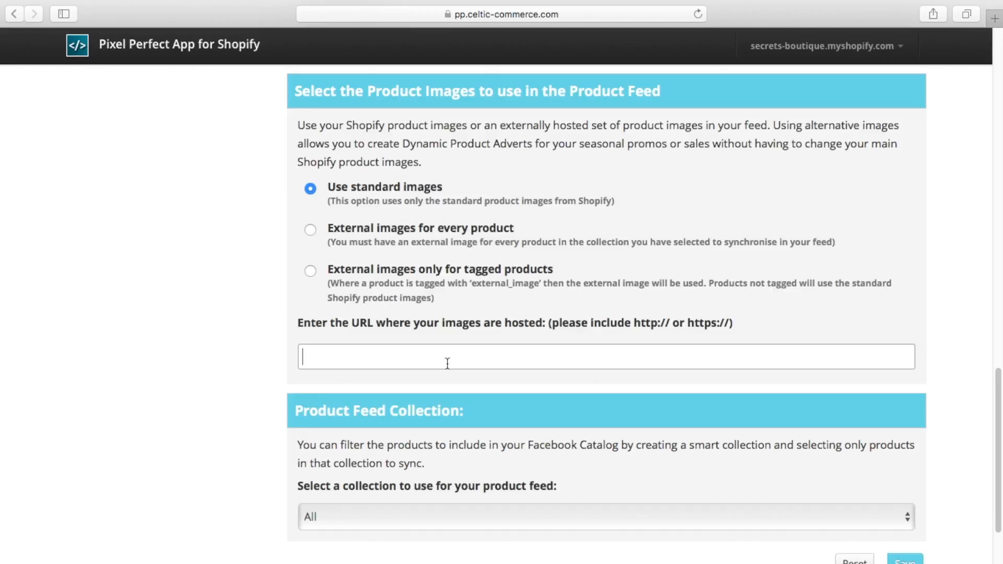
text(http://)
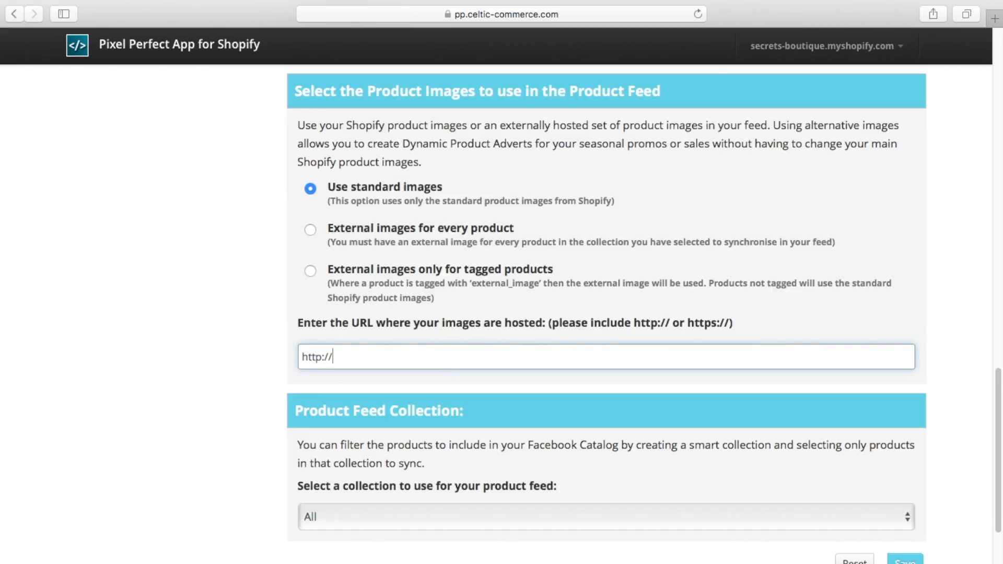
text(myhosting.co)
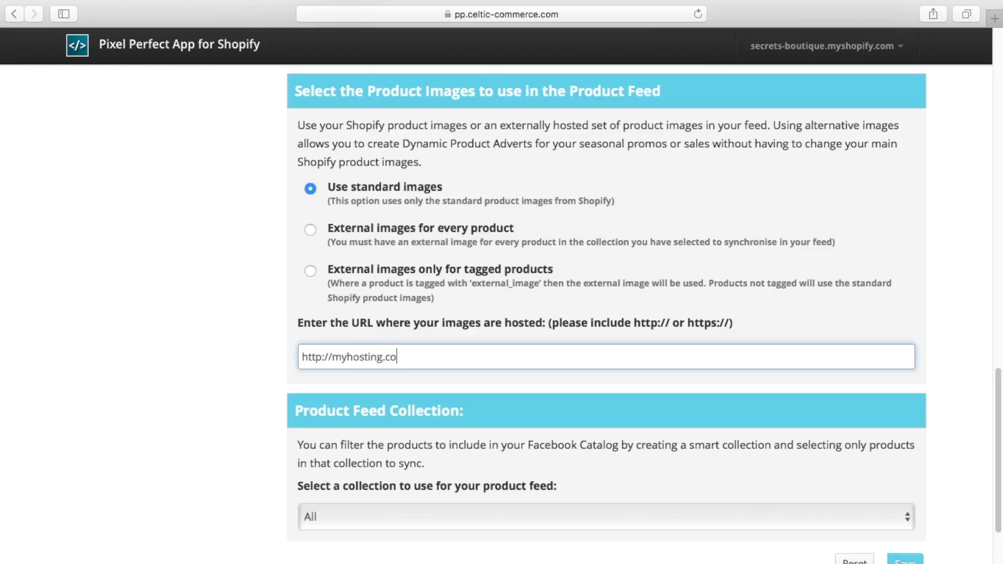
text(m/images)
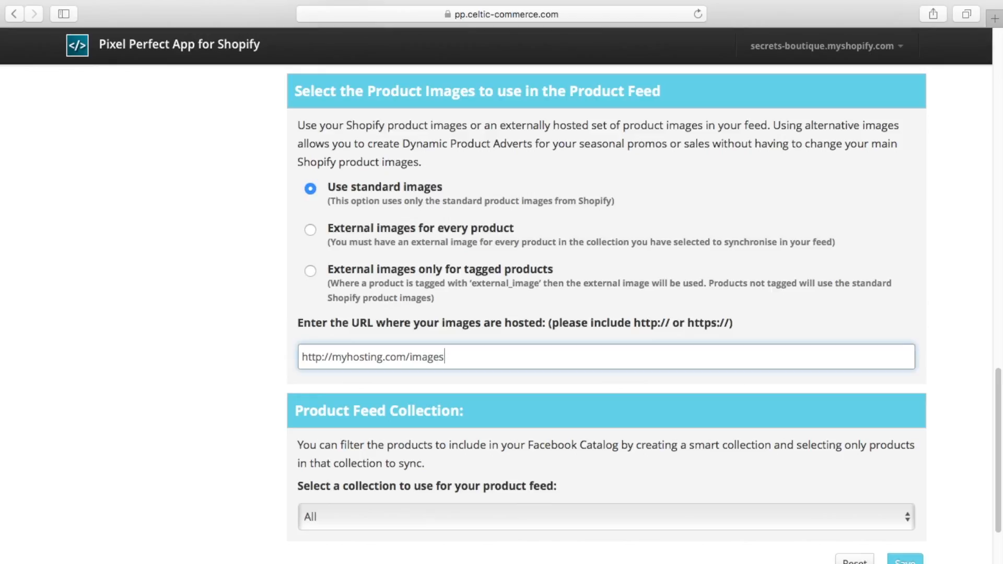
mouse_move(451, 362)
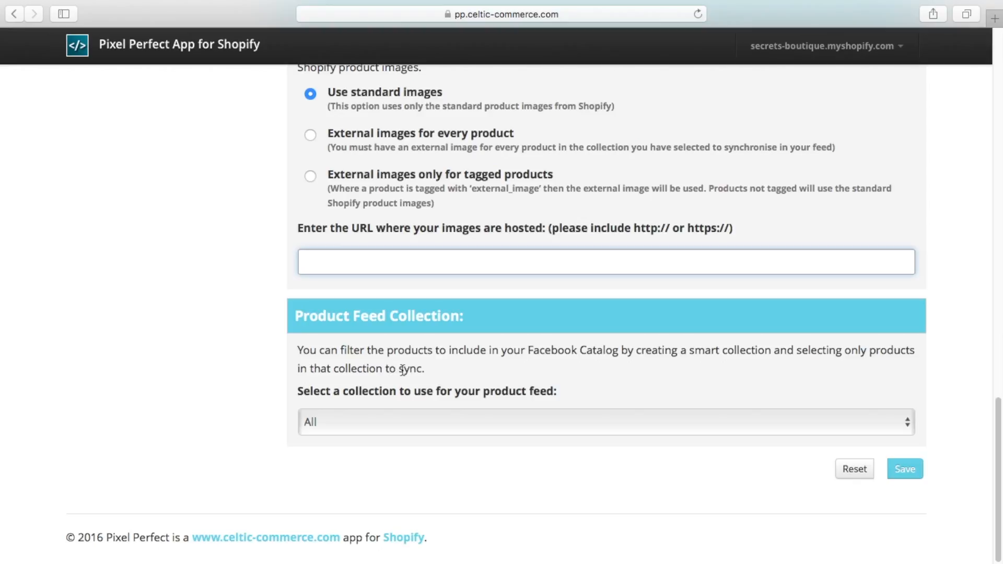
mouse_move(473, 367)
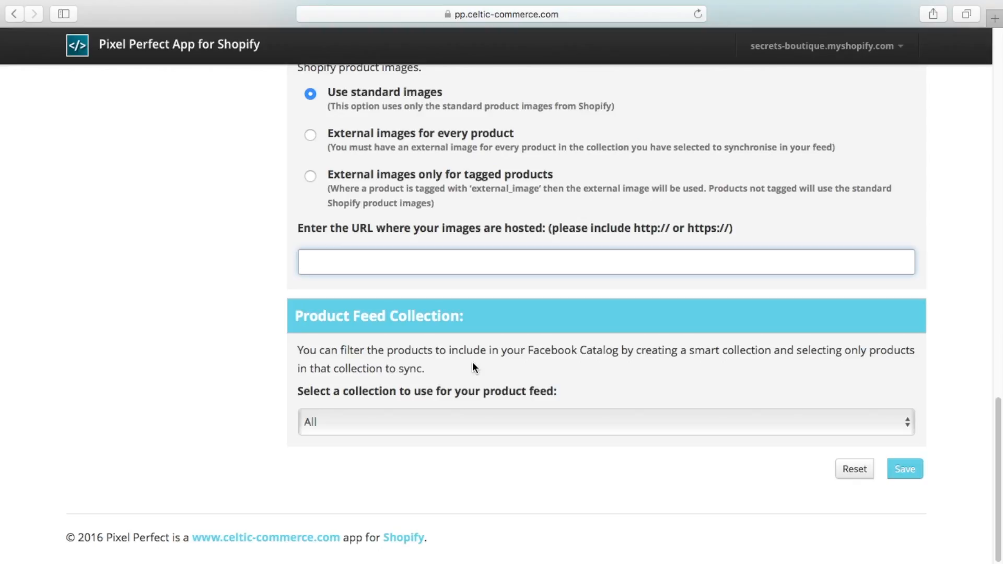
mouse_move(850, 502)
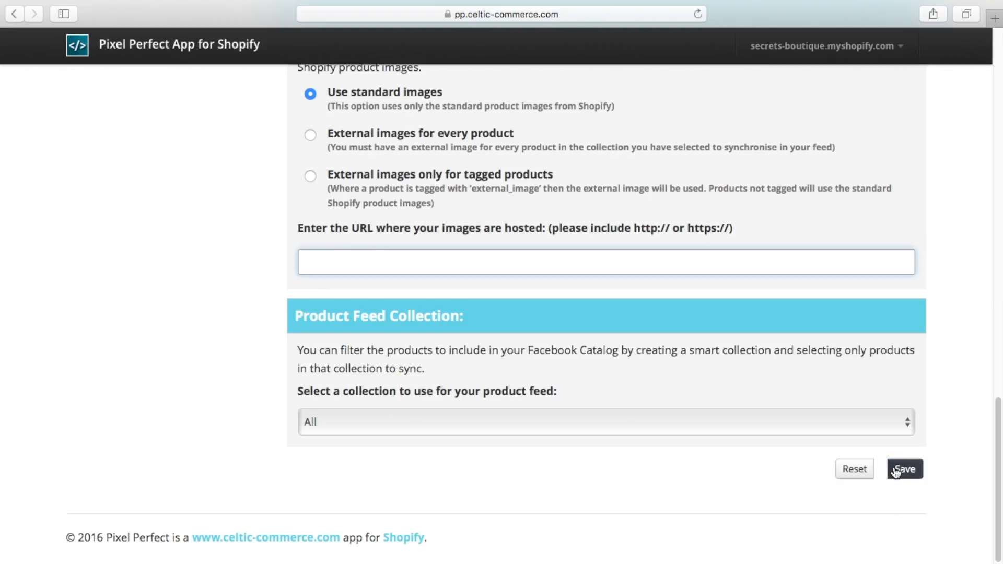
mouse_move(904, 469)
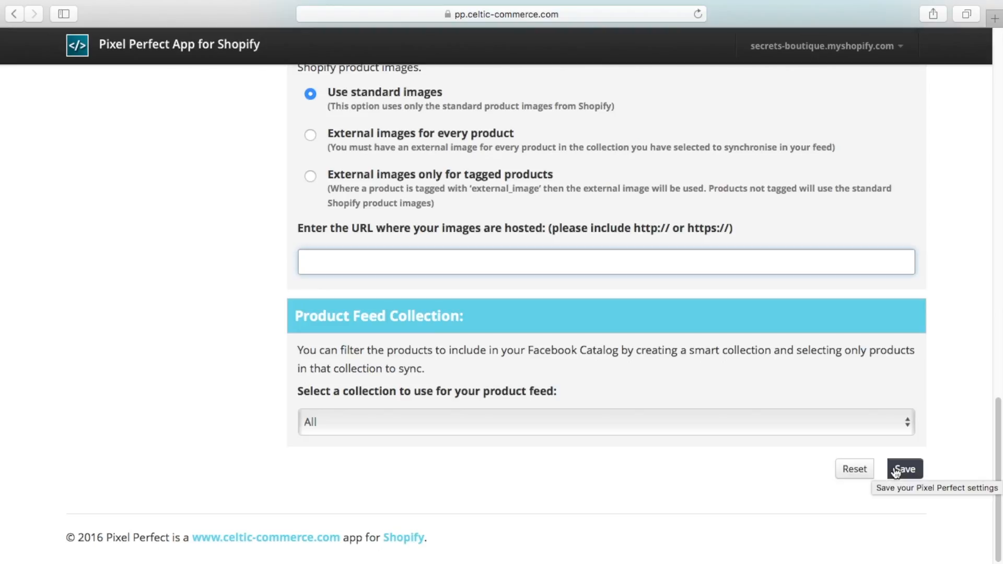